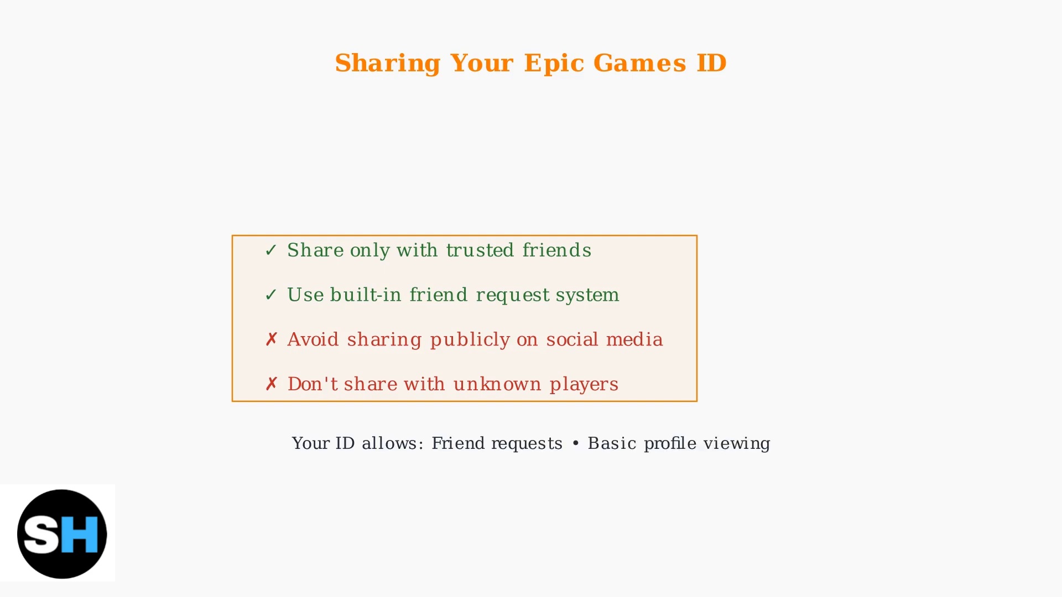
- Advance the slideshow to the 'Three Ways to Find Your Epic Games ID' slide
{"action": "key", "text": "Right"}
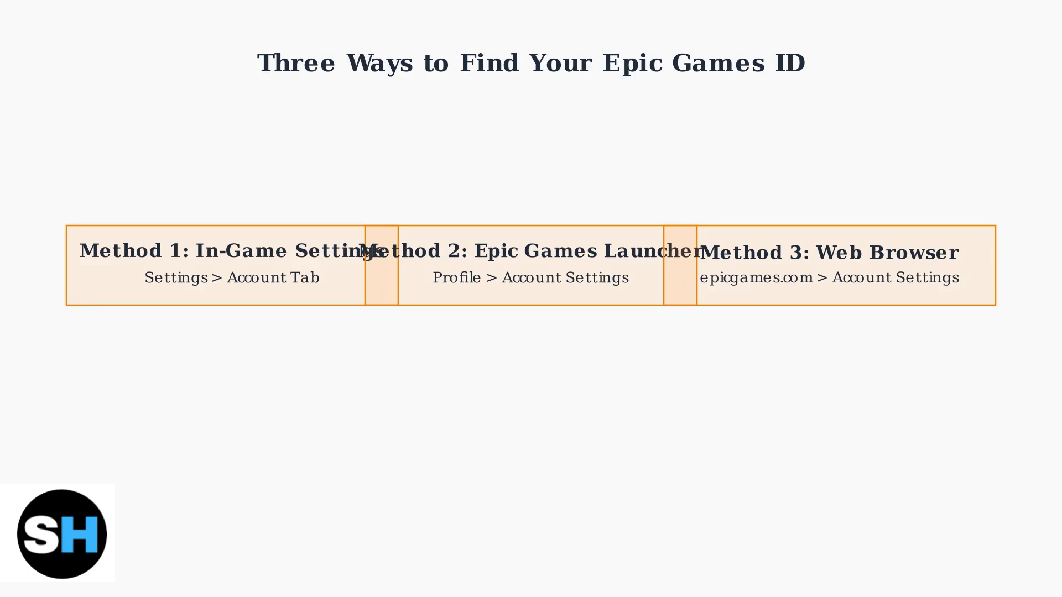